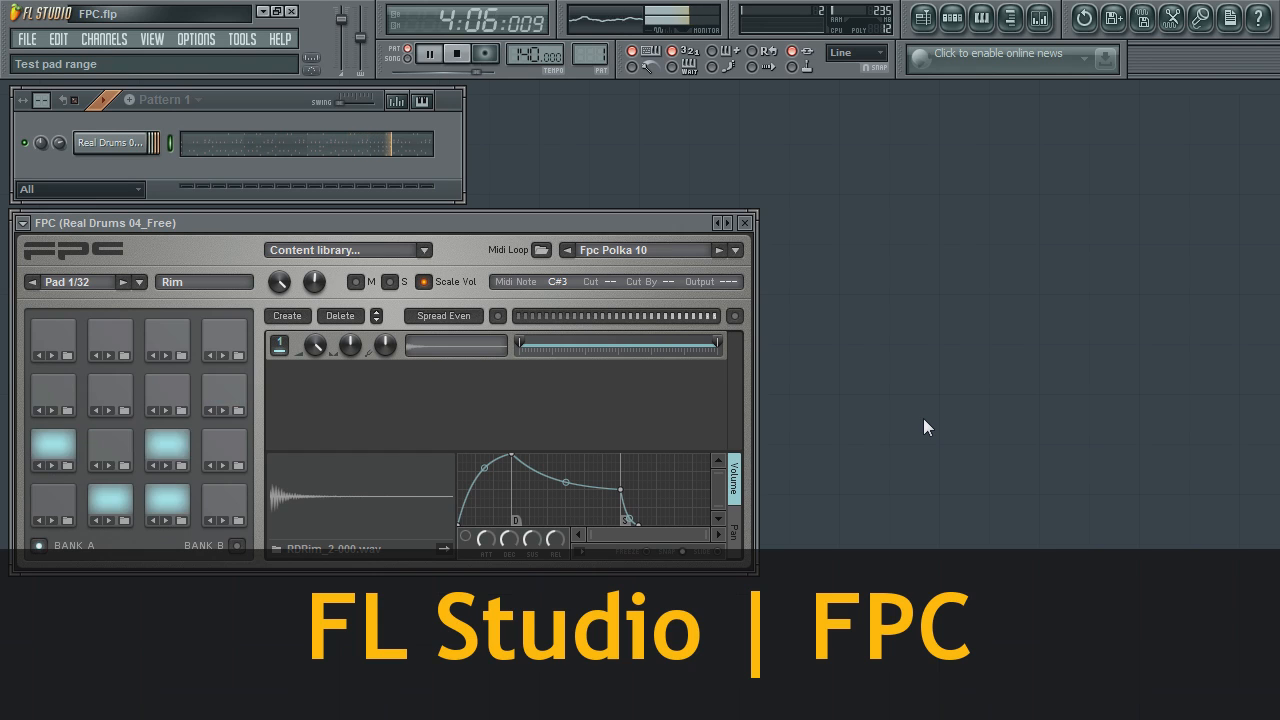
Halt playback of the FPC Polka drum loop from the transport panel
left_click(456, 52)
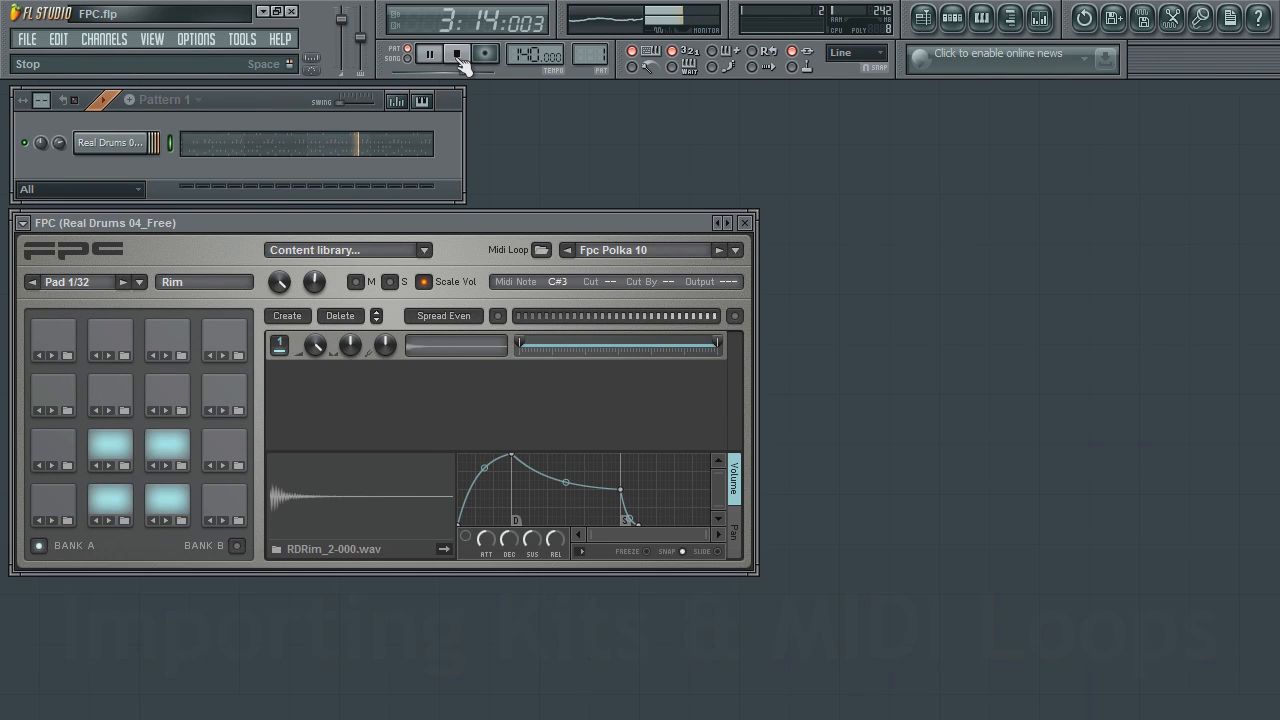
left_click(456, 54)
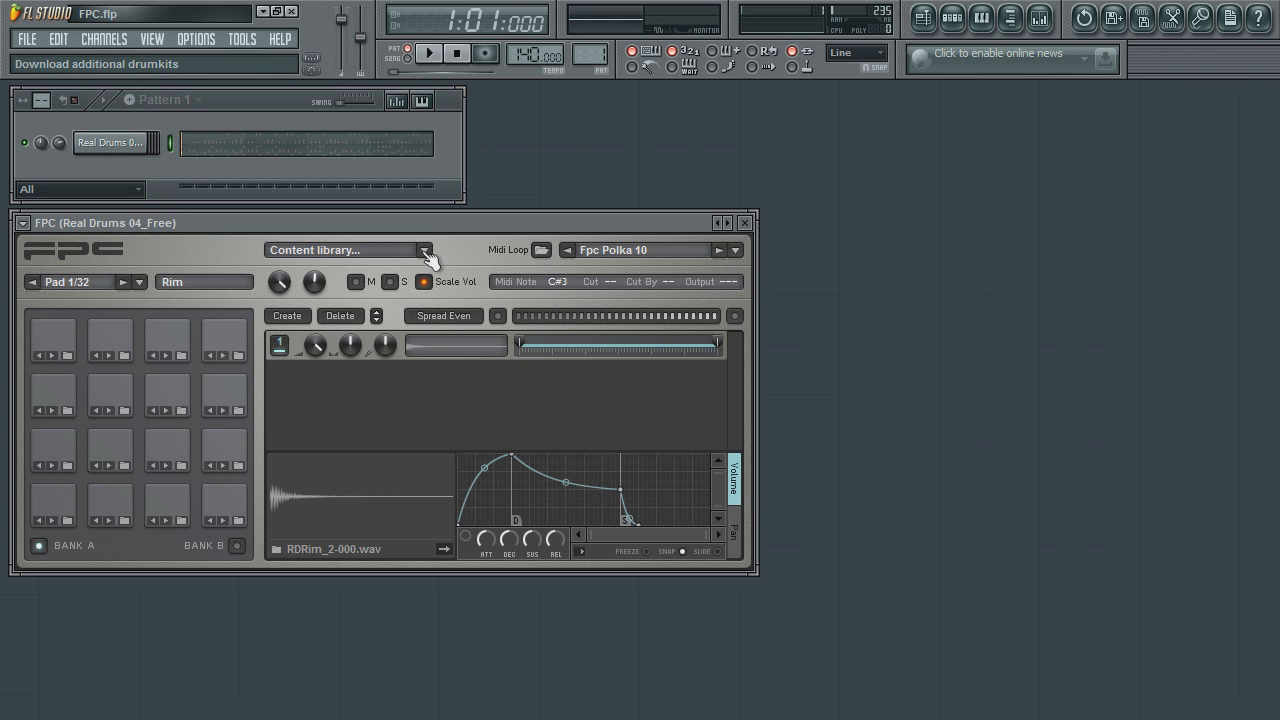
mouse_move(344, 258)
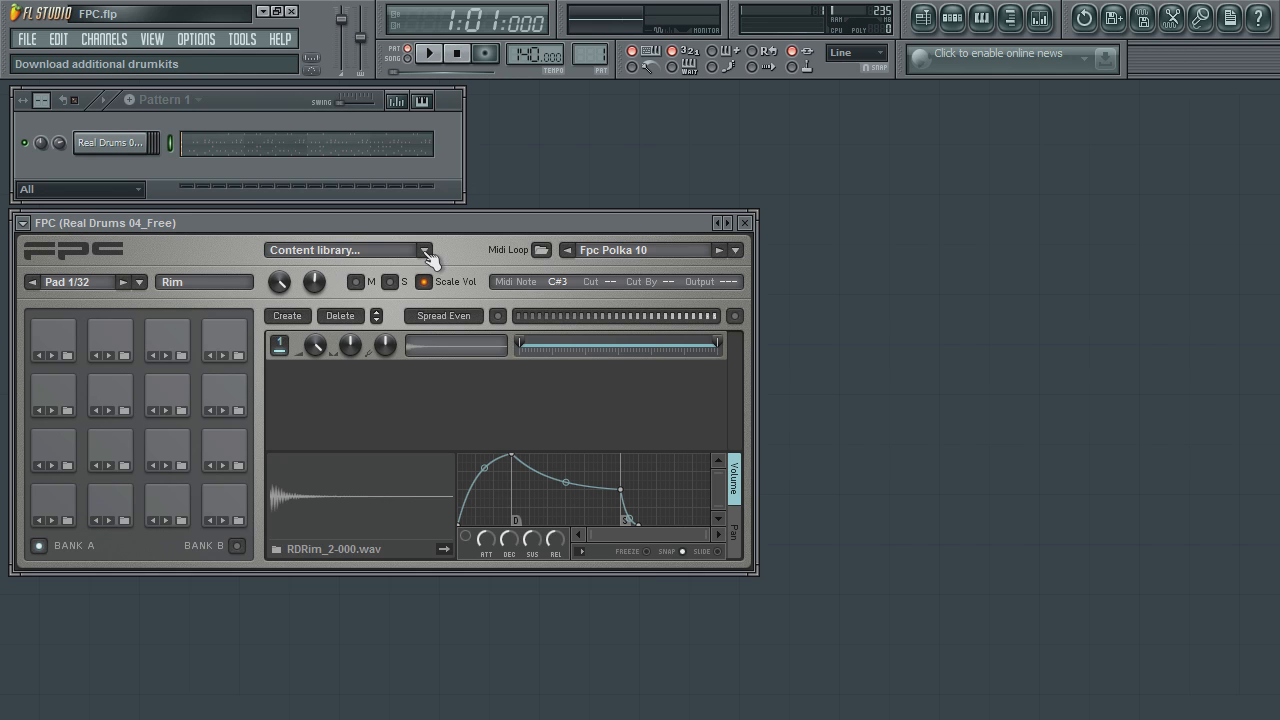
Show the FPC content library with Downloaded collapsed and the Online categories expanded
left_click(424, 250)
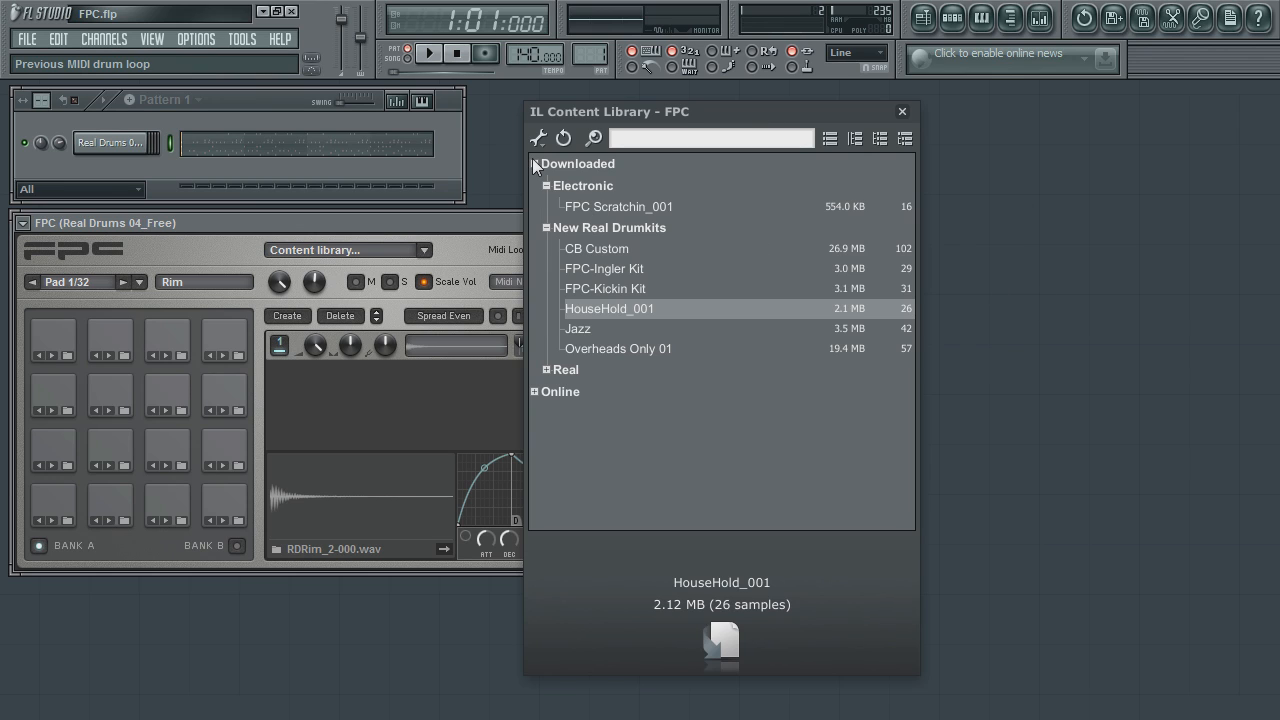
left_click(536, 164)
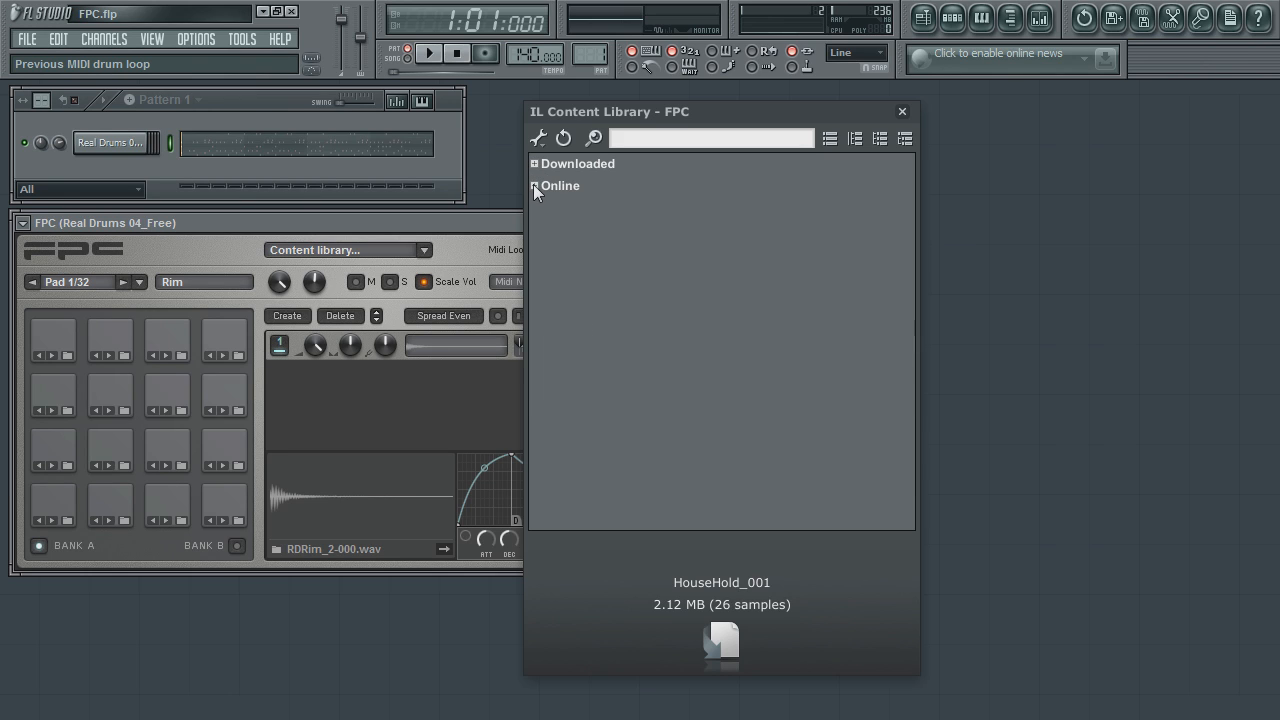
left_click(536, 186)
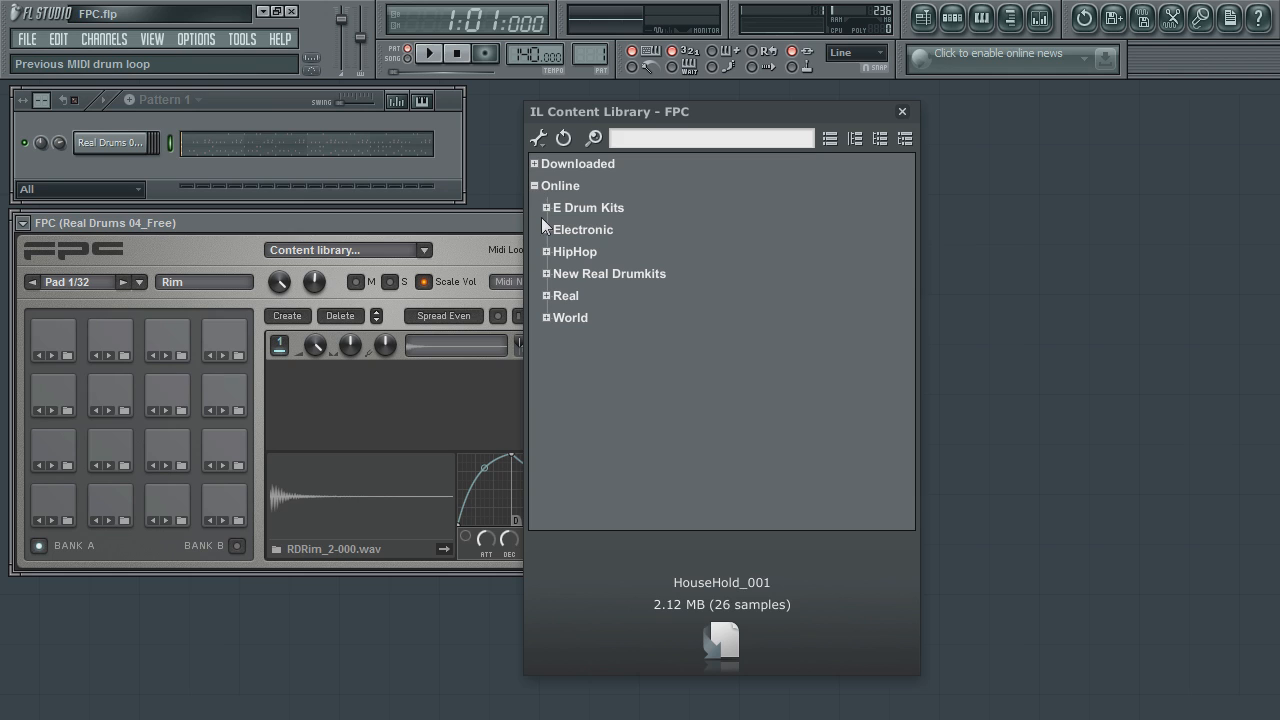
Start downloading the Gretch Full kit from Online > New Real Drumkits
left_click(546, 296)
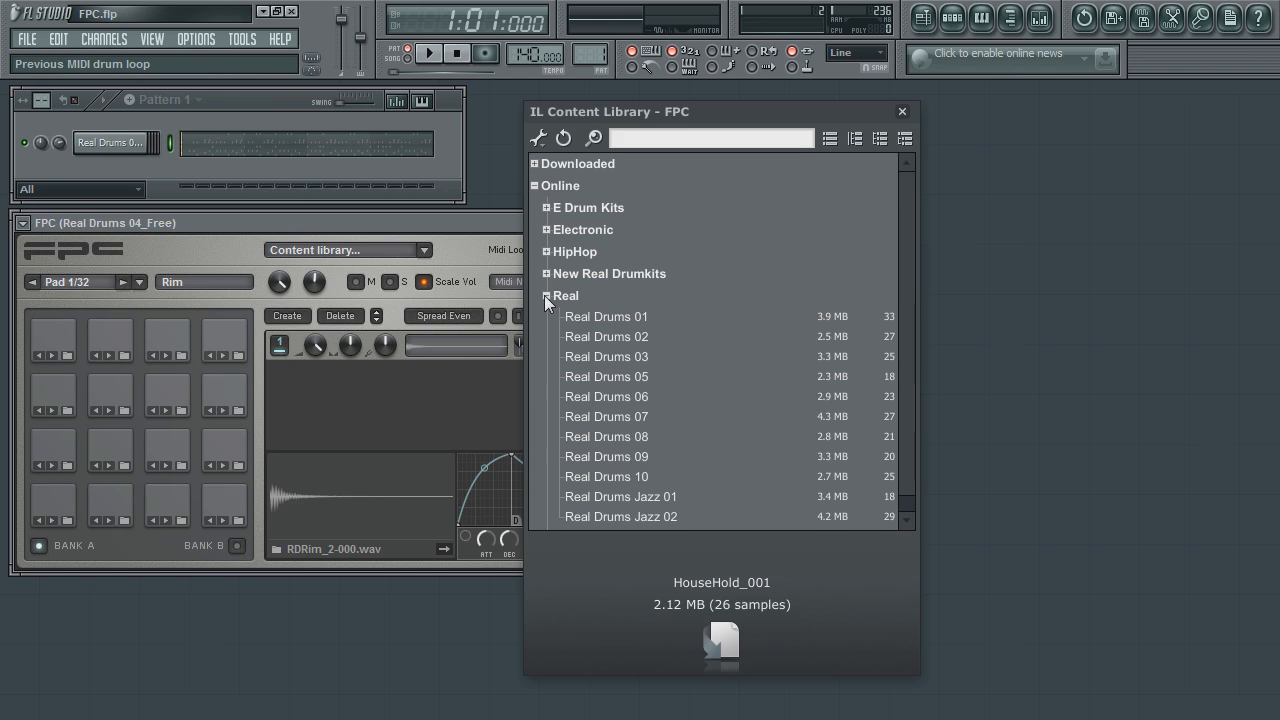
scroll("down", 3)
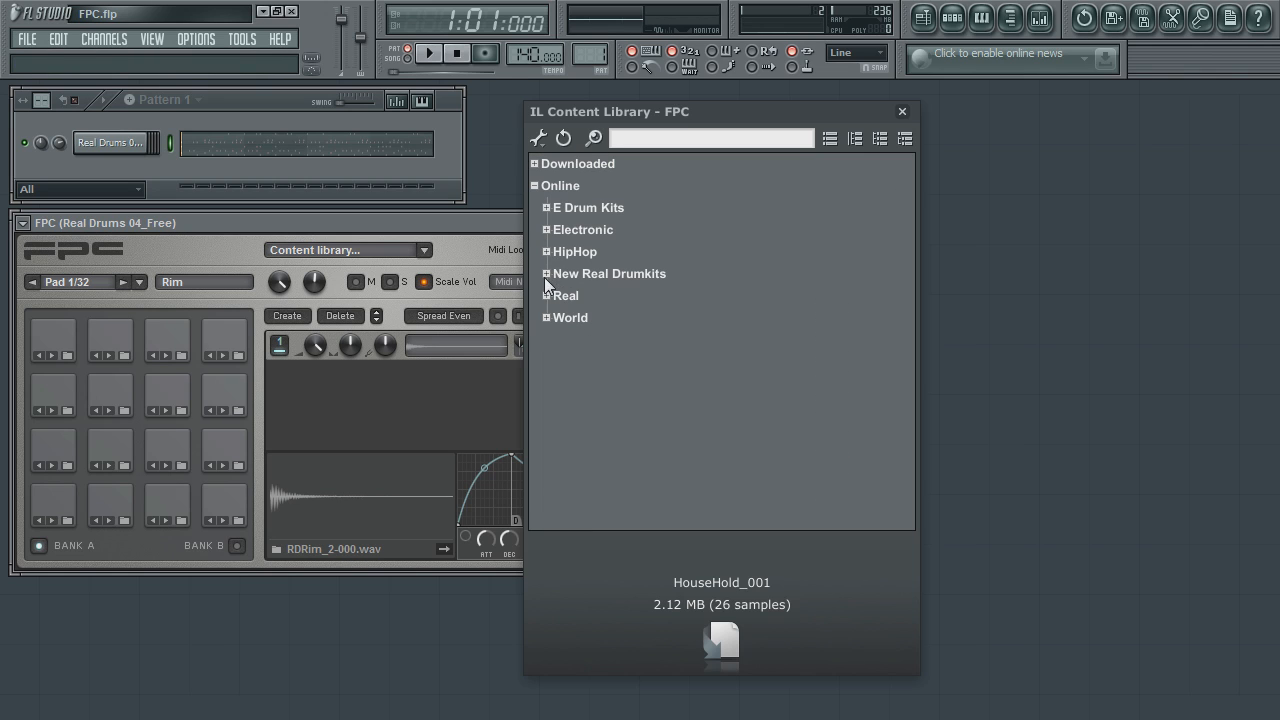
left_click(546, 272)
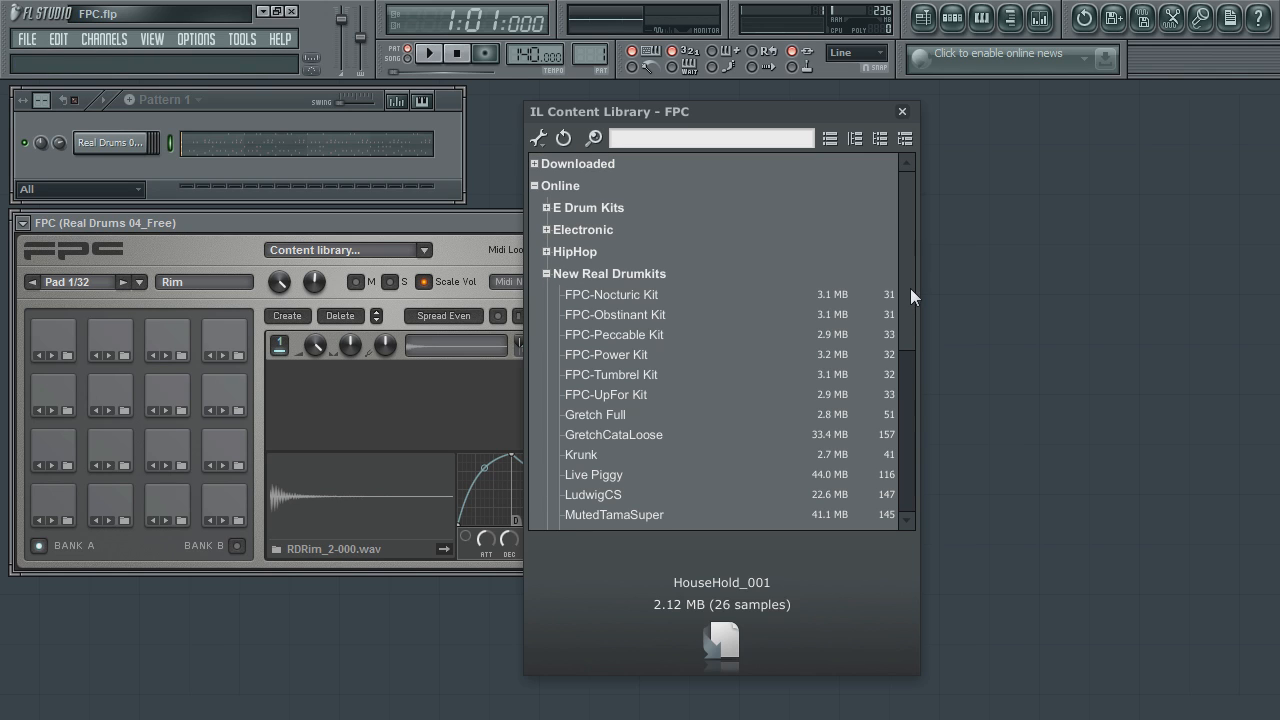
scroll("down", 3)
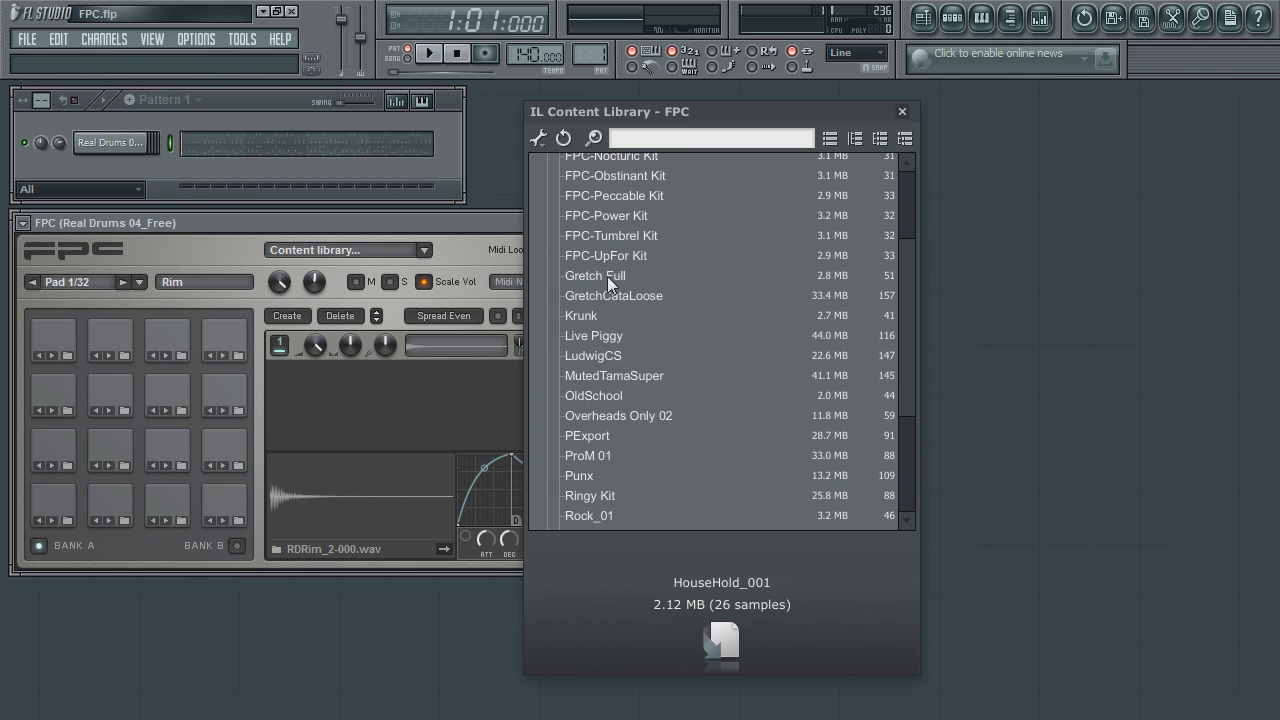
left_click(594, 276)
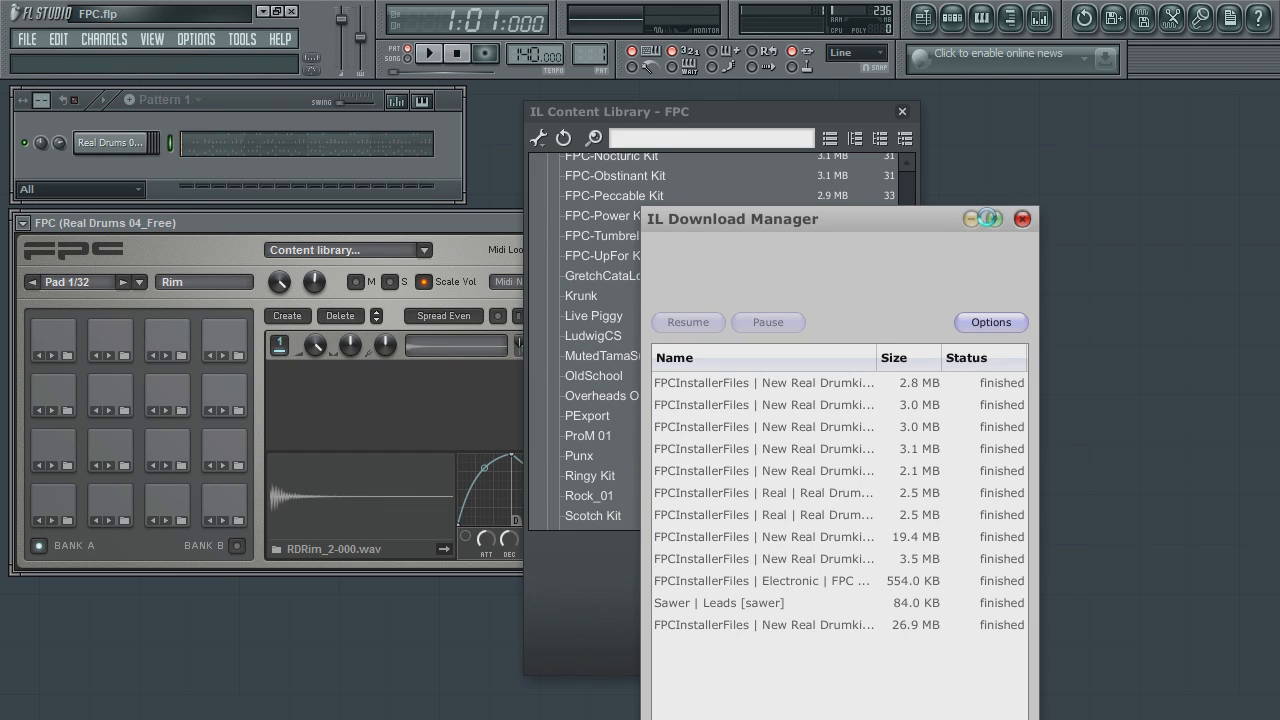
Dismiss the Download Manager and load Gretch Full from Downloaded > New Real Drumkits into FPC
left_click(1022, 218)
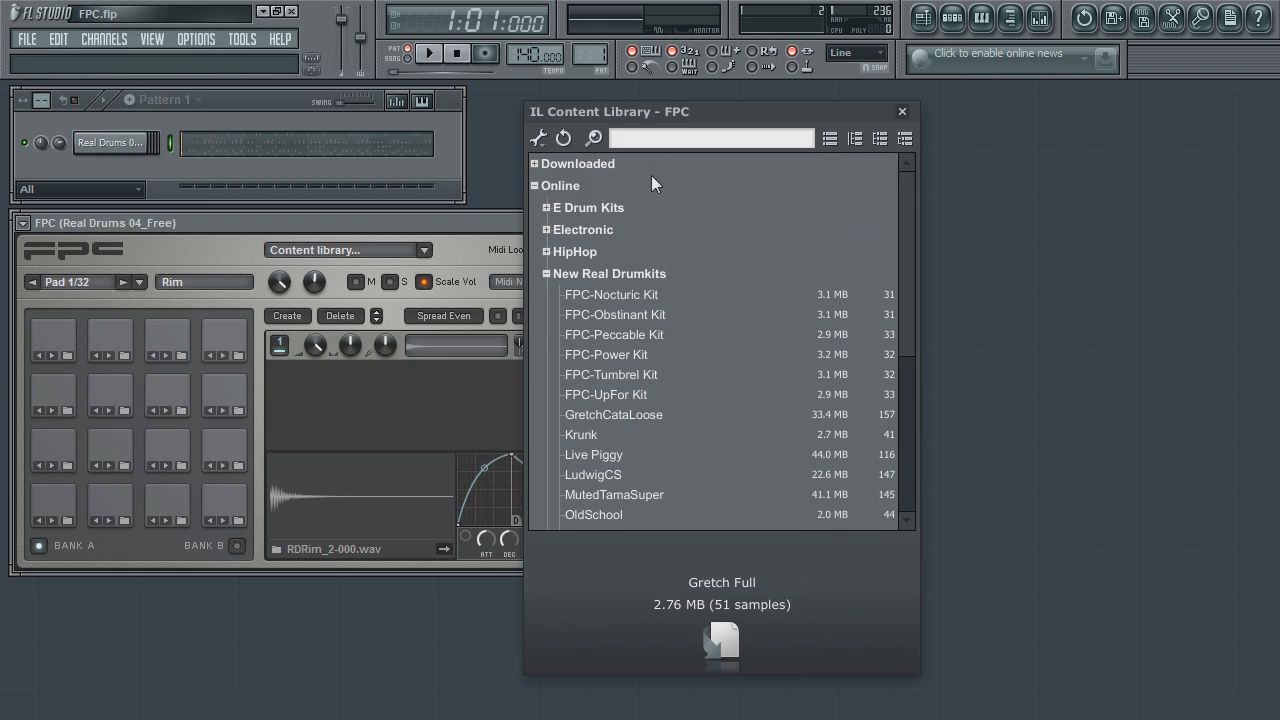
left_click(536, 164)
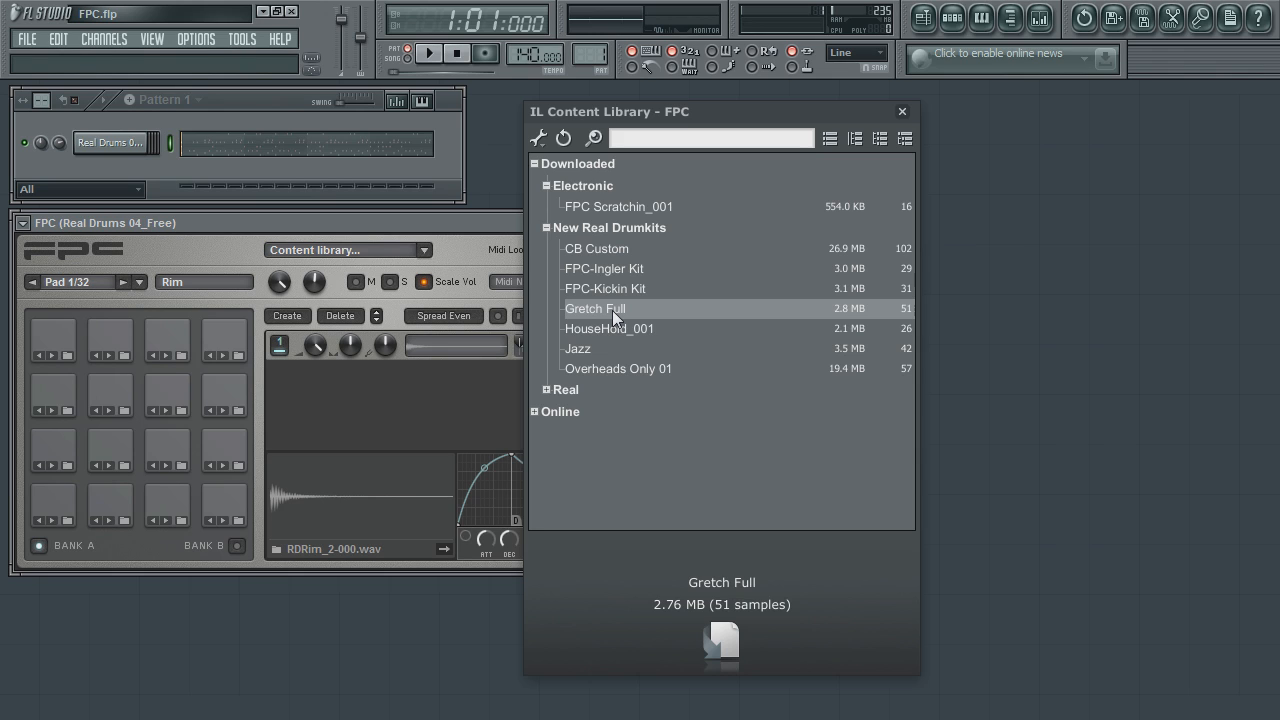
double_click(596, 308)
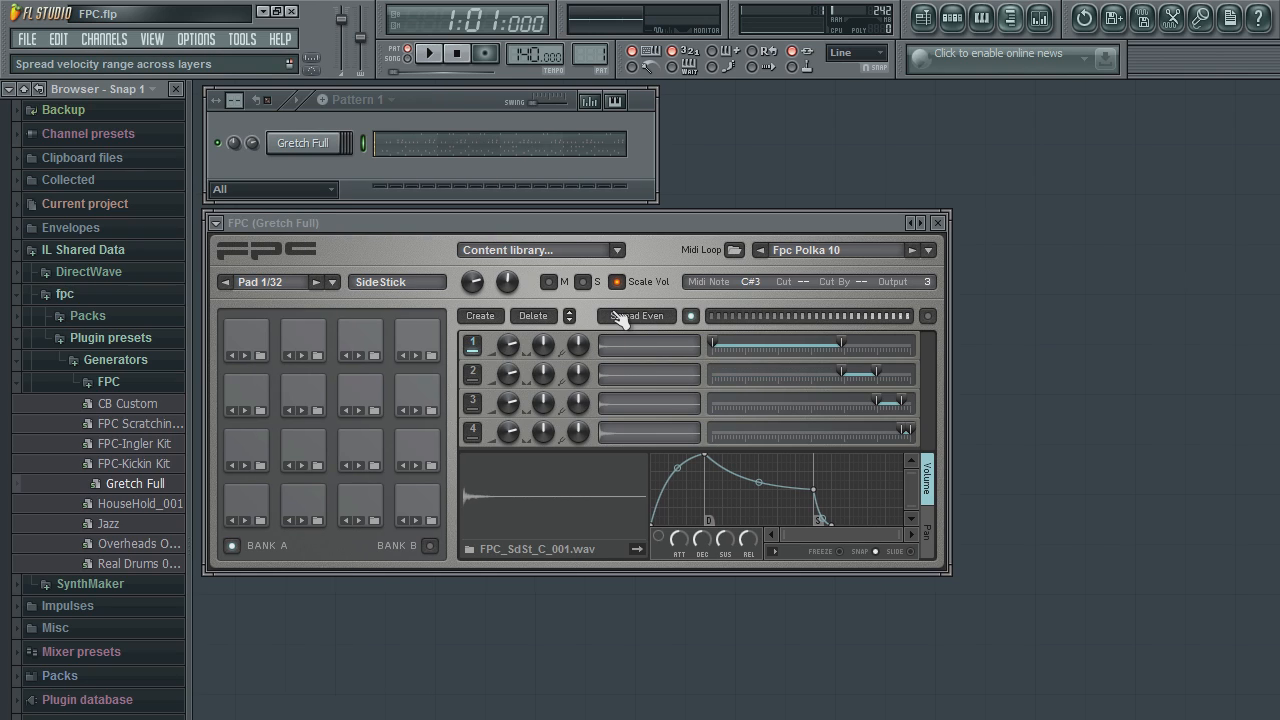
mouse_move(428, 52)
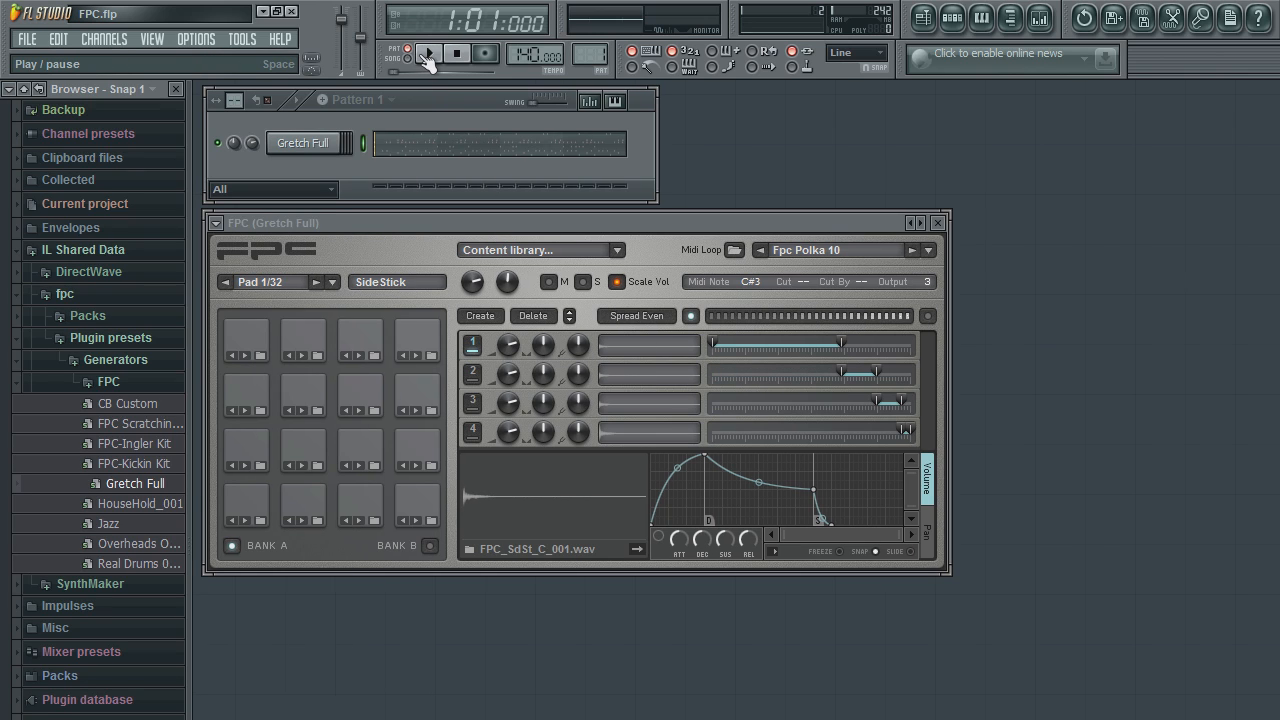
left_click(428, 52)
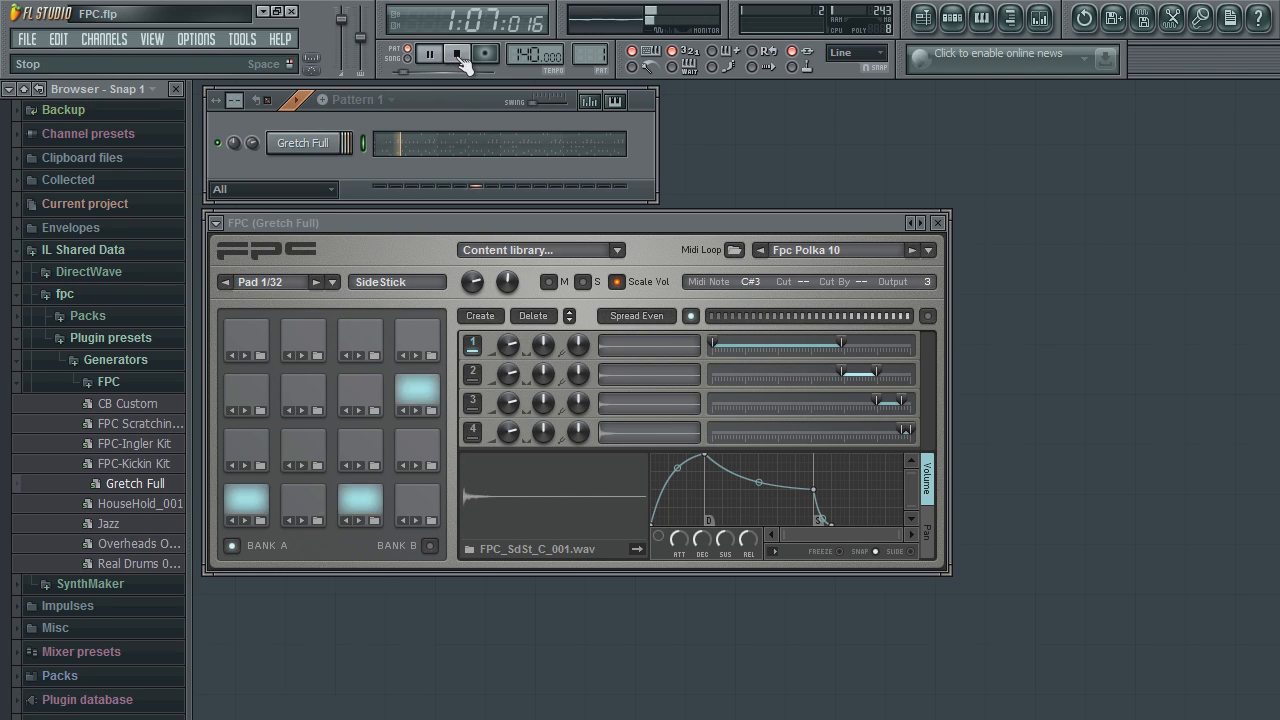
left_click(430, 52)
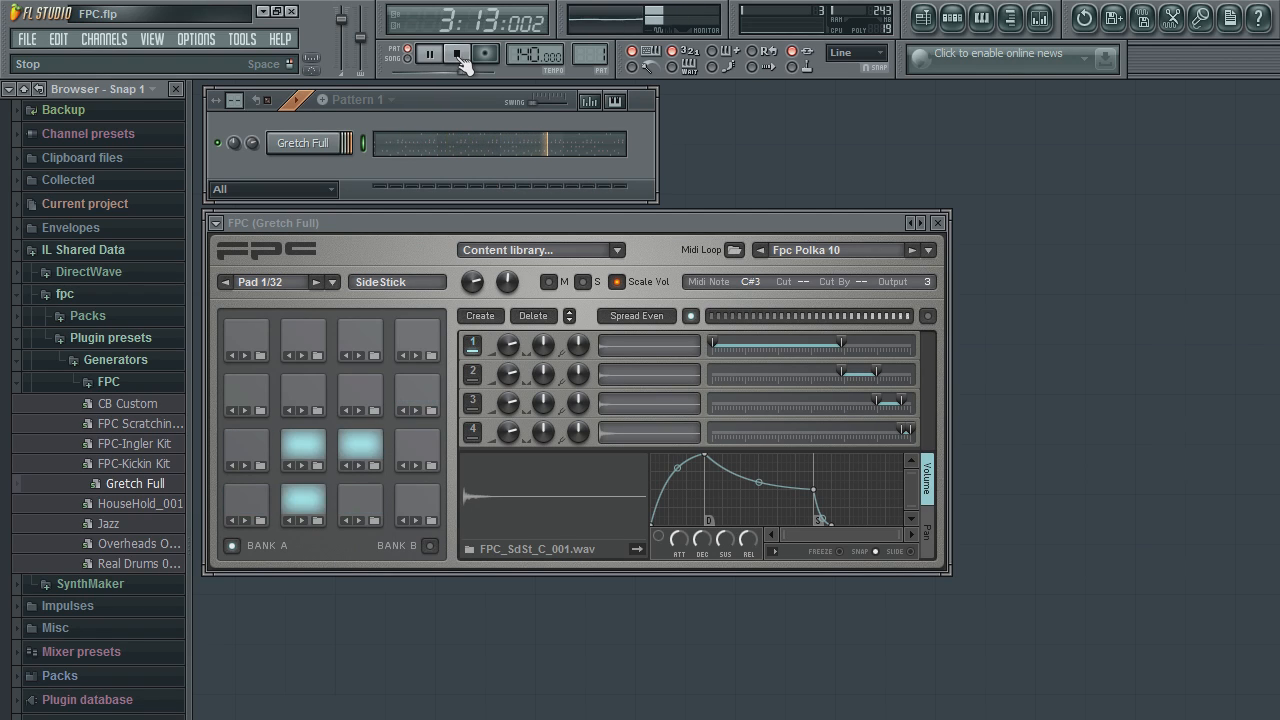
left_click(456, 52)
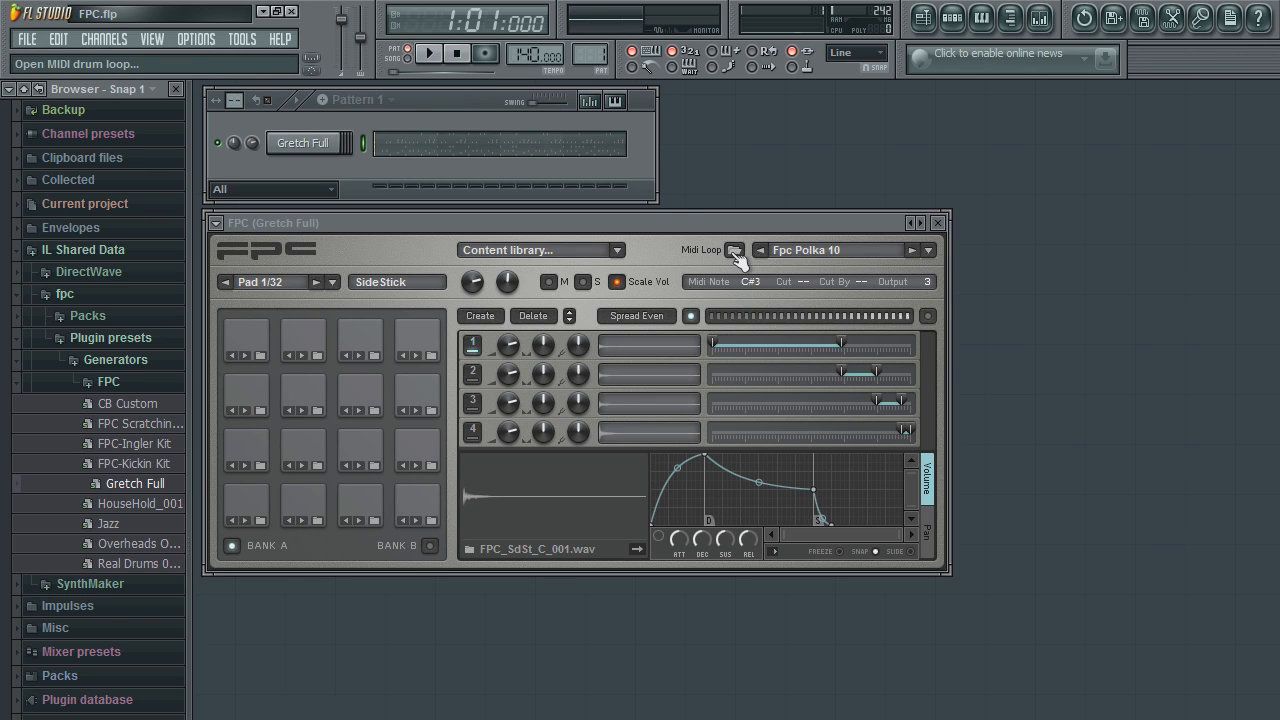
Import the fpc_rock_01 MIDI loop from the Rock Loops folder, replacing the Polka loop
left_click(736, 250)
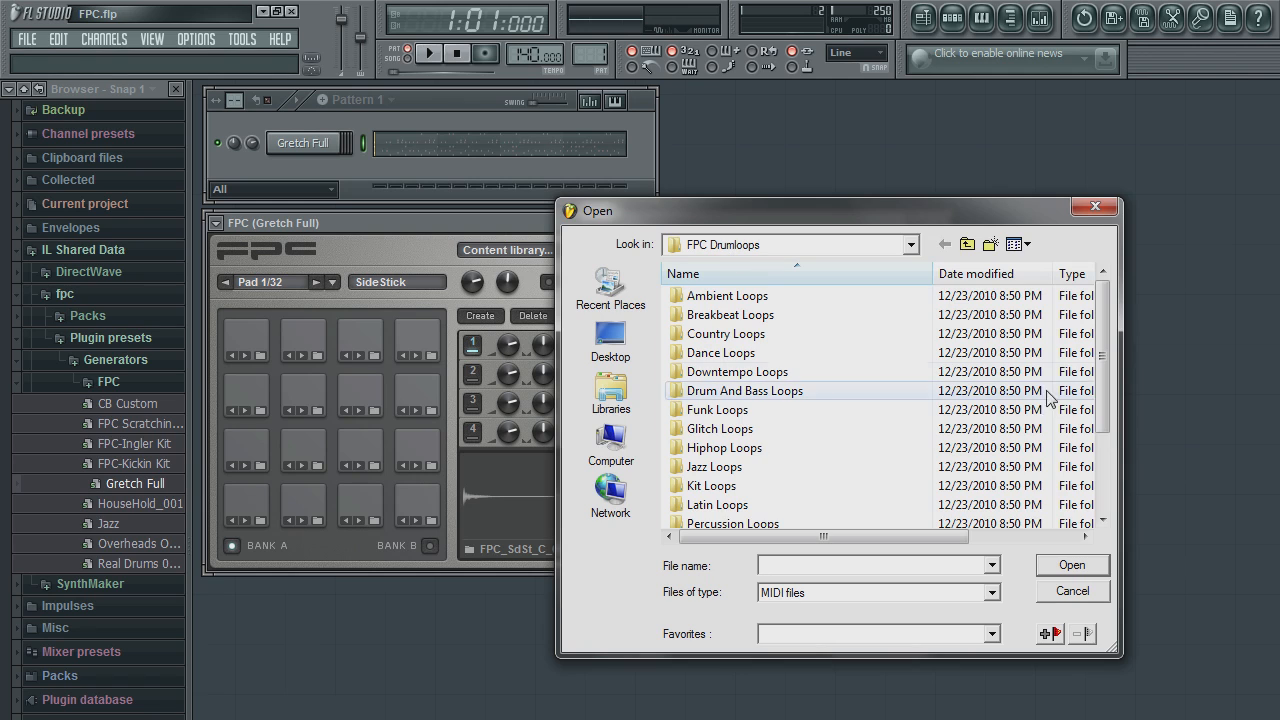
scroll("down", 3)
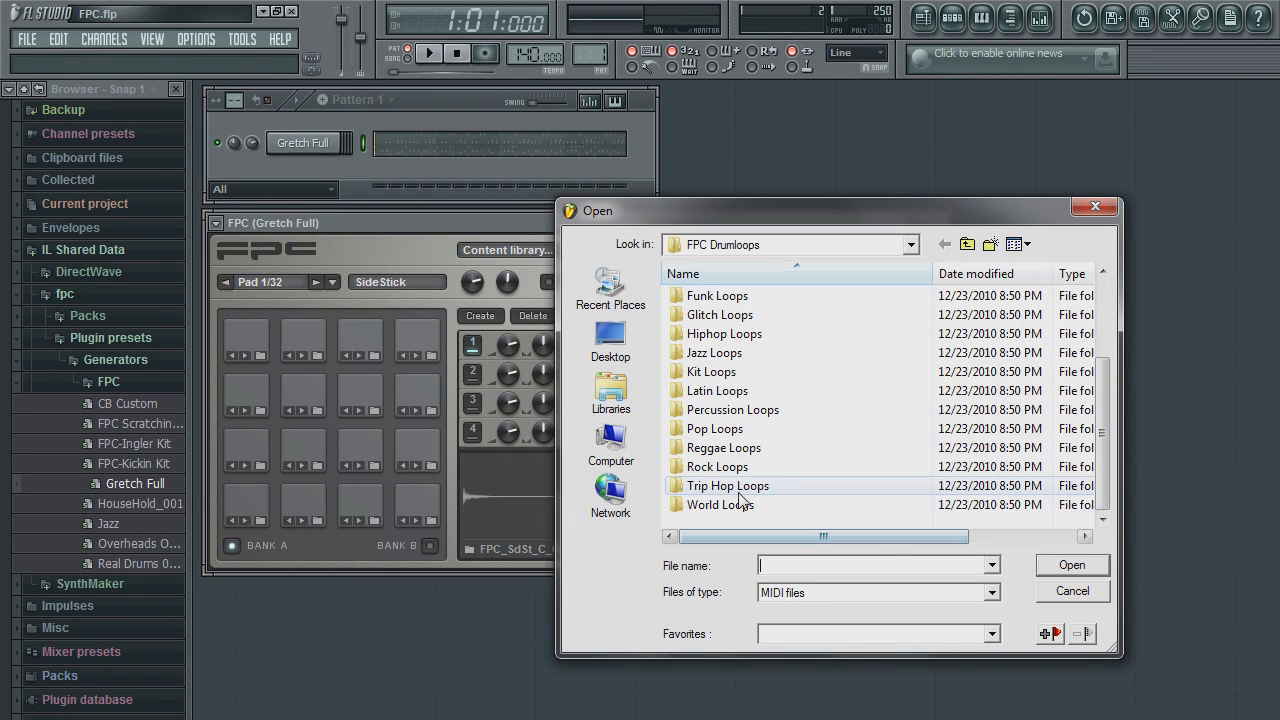
double_click(716, 466)
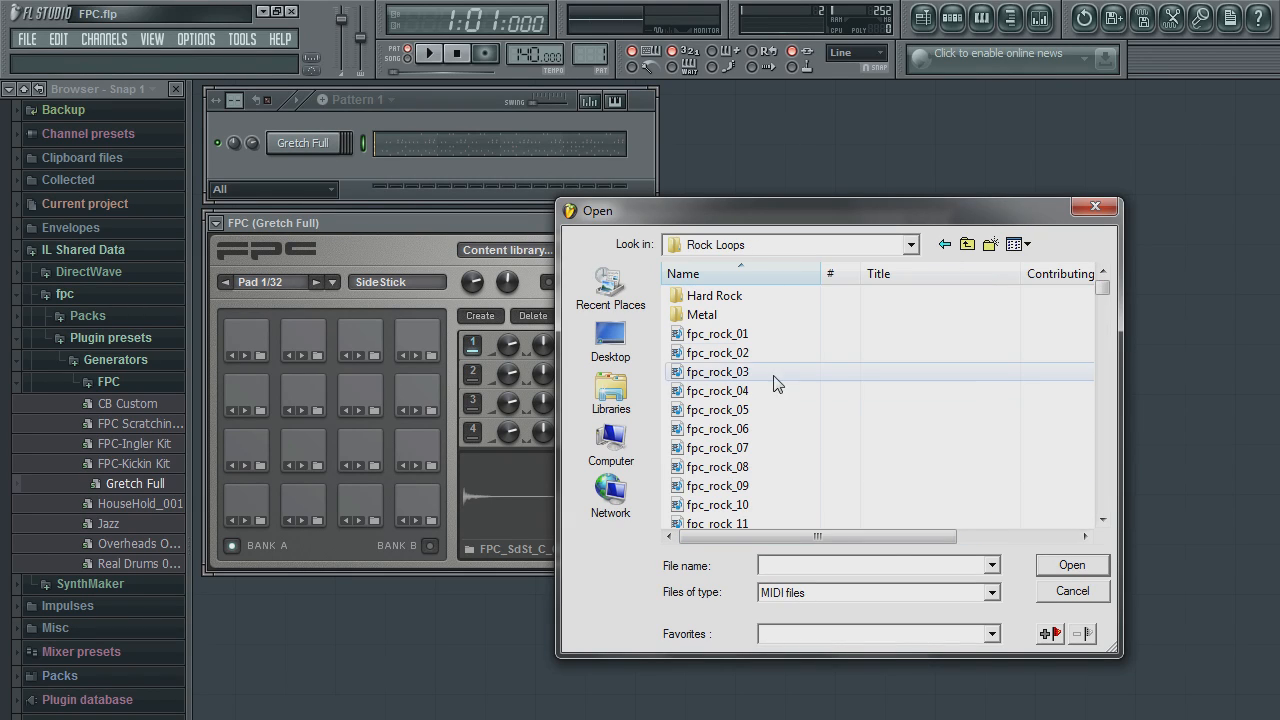
left_click(716, 334)
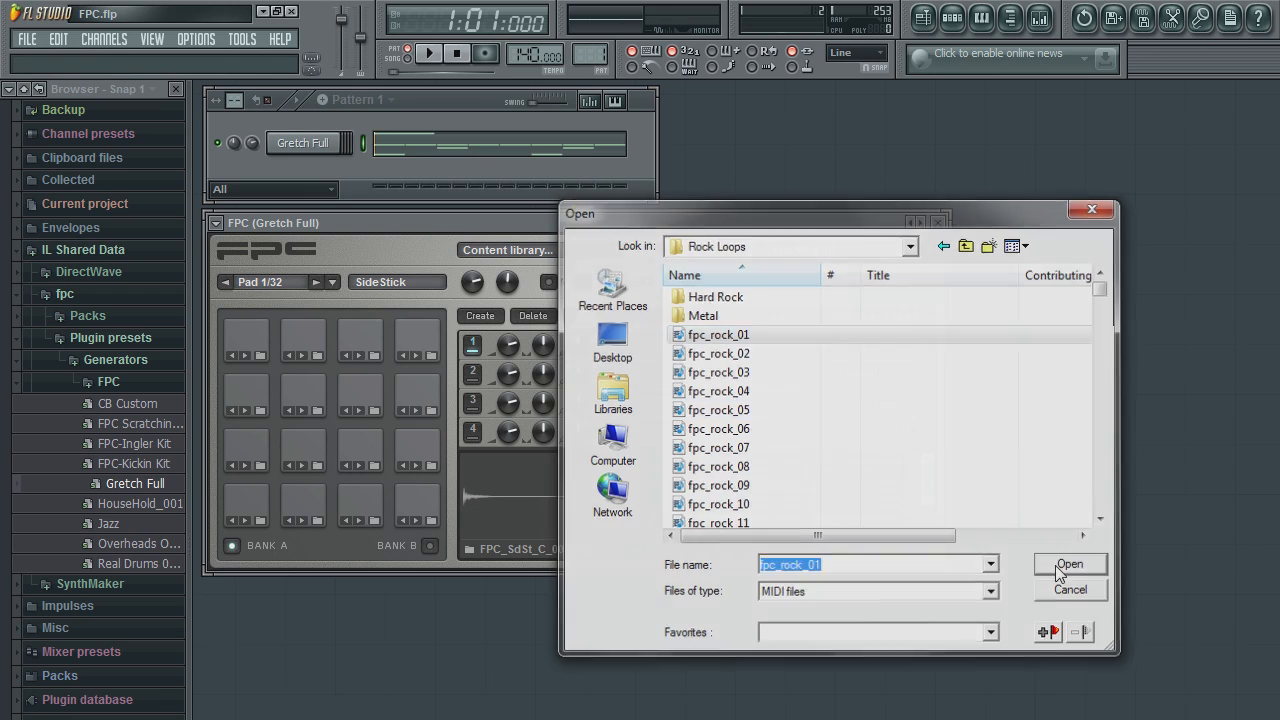
left_click(1068, 564)
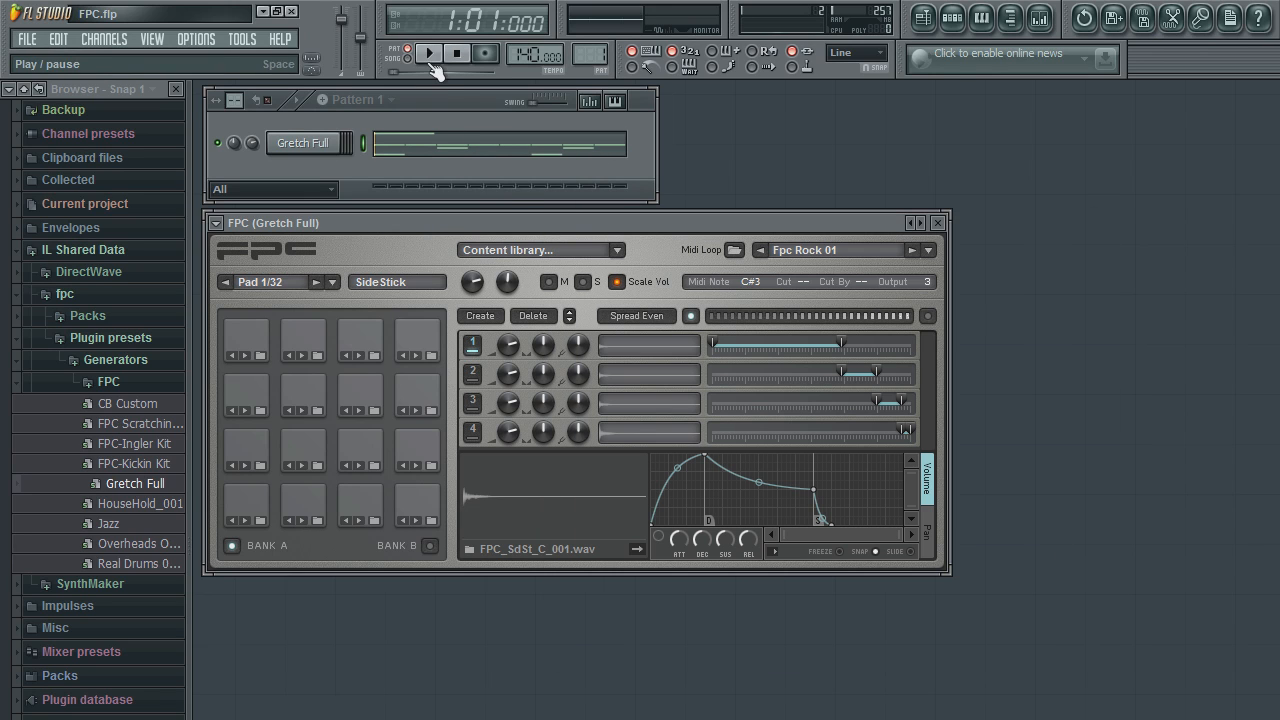
Play the Rock 01 loop through Gretch Full and show the Rockgroove loop preset list
left_click(428, 52)
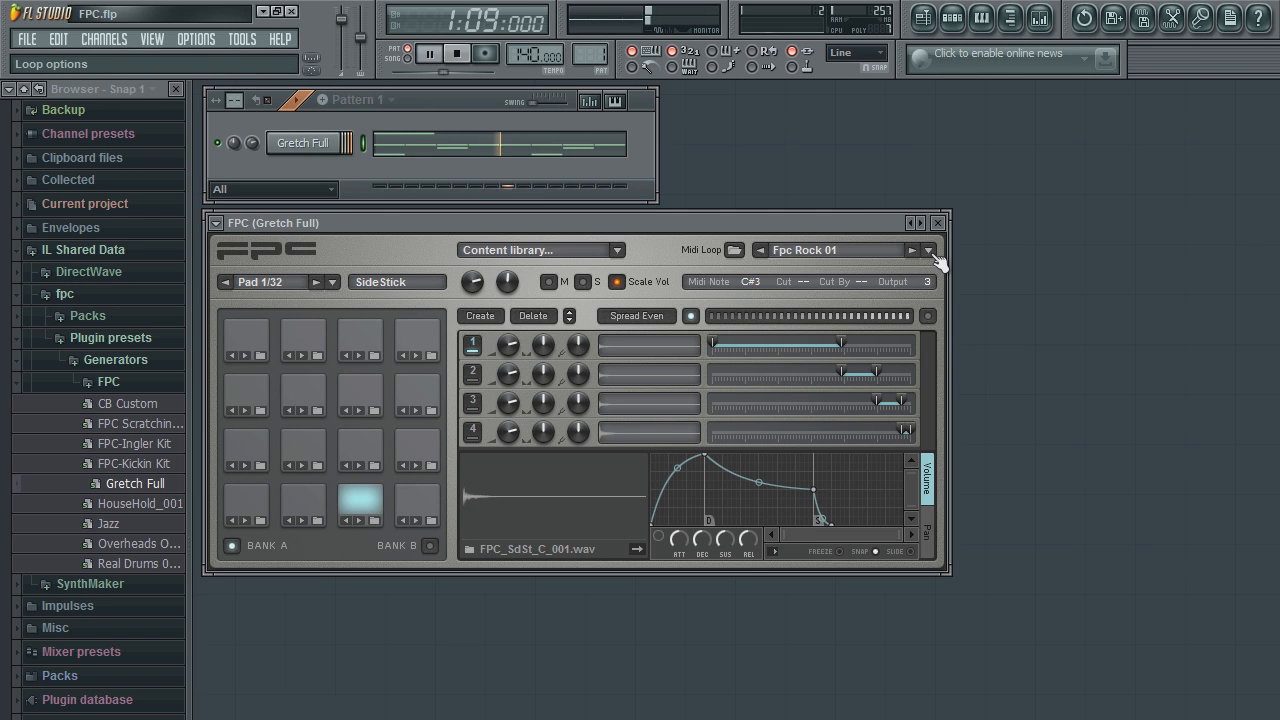
left_click(928, 250)
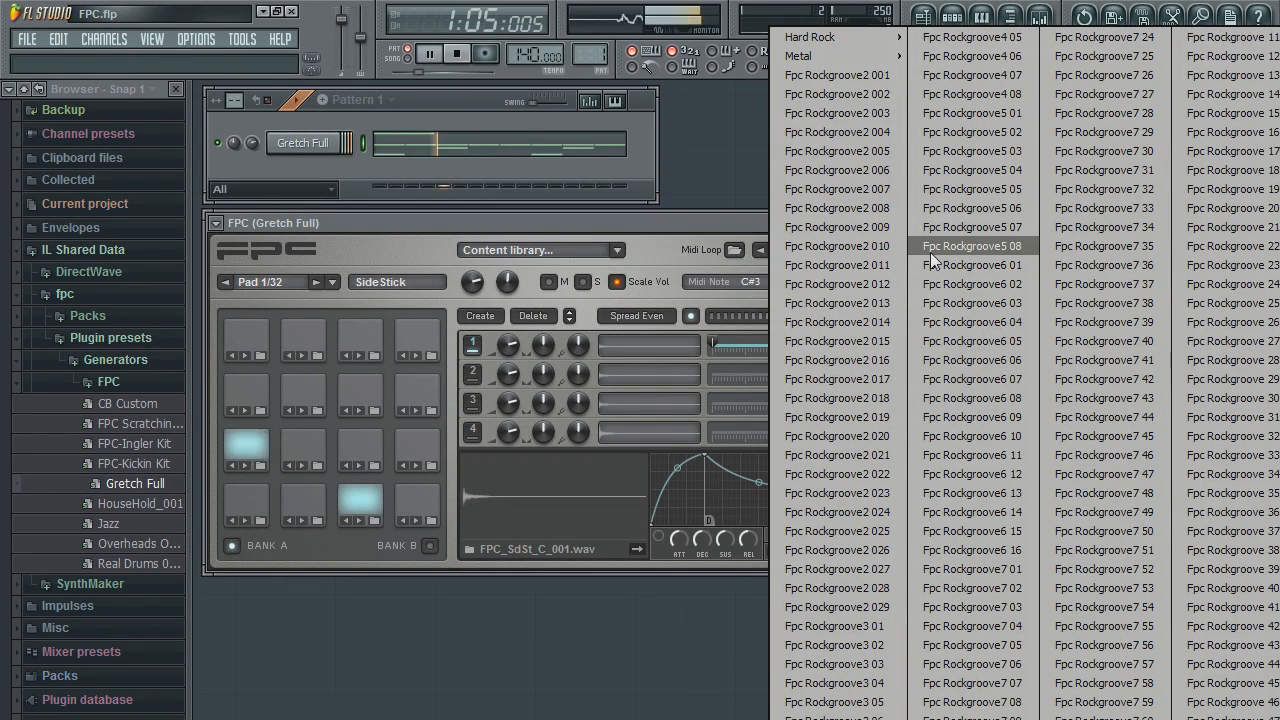